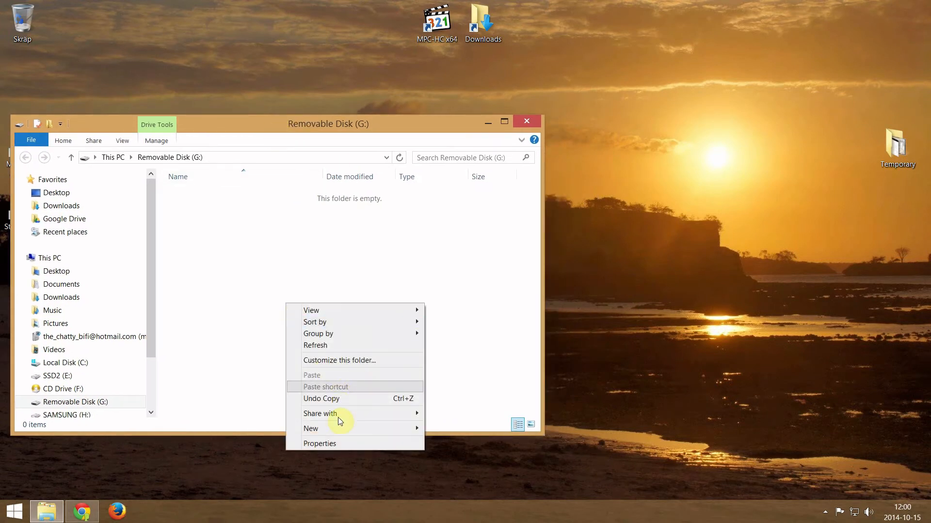
Step: View Removable Disk (G:) properties: 29.8 GB FAT32 drive with 96 KB used
{"action": "left_click", "coordinate": [319, 443]}
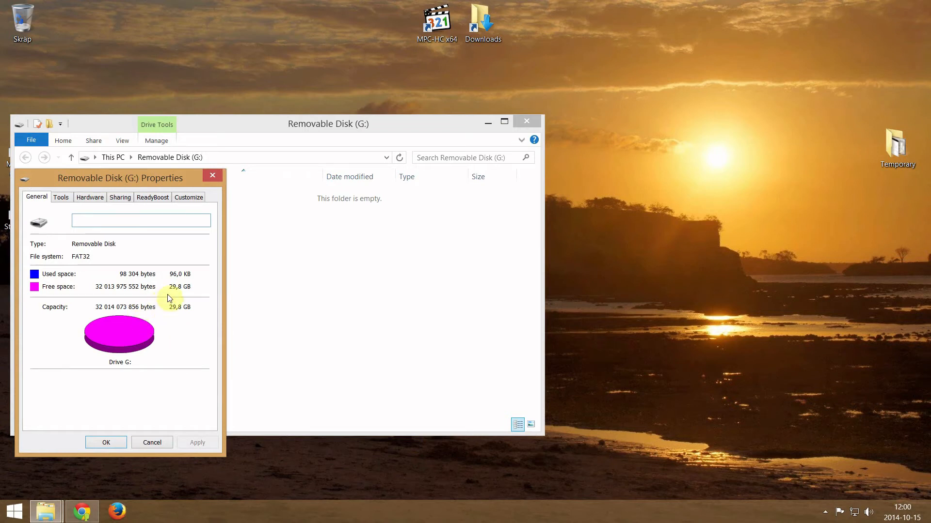
{"action": "mouse_move", "coordinate": [171, 386]}
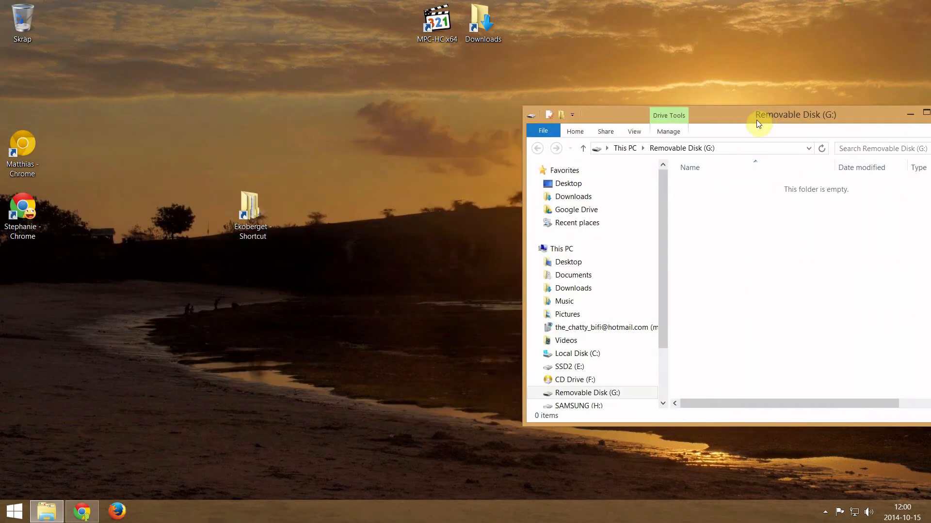
Step: Open the Ekoberget folder beside drive G: and select its second photo folder
{"action": "double_click", "coordinate": [252, 206]}
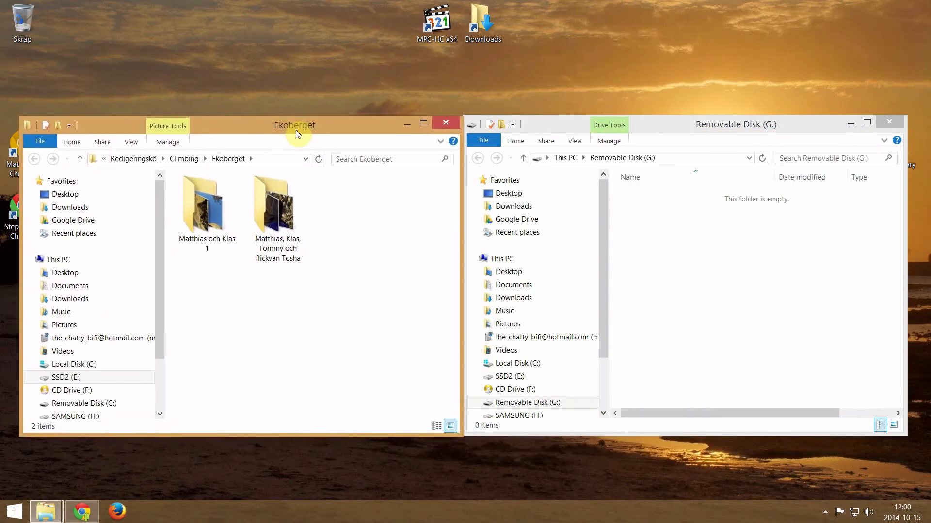
{"action": "left_click", "coordinate": [274, 204]}
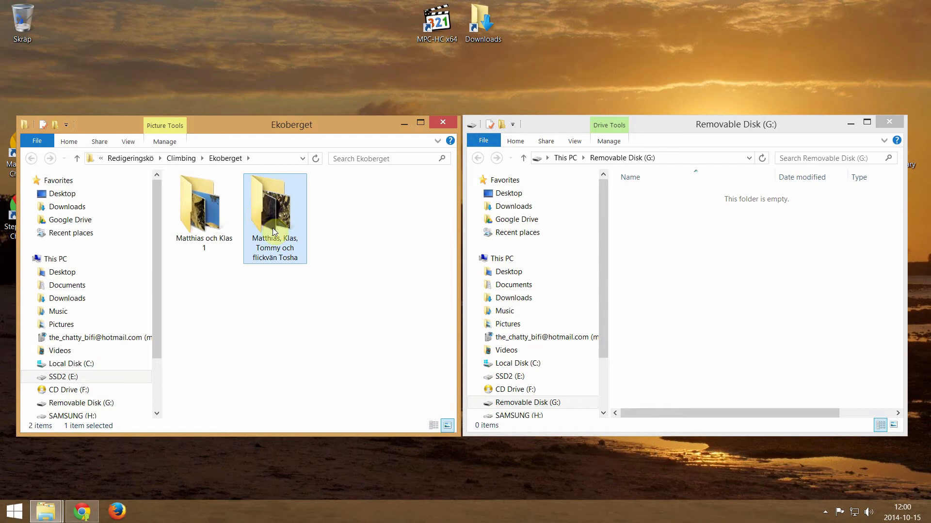